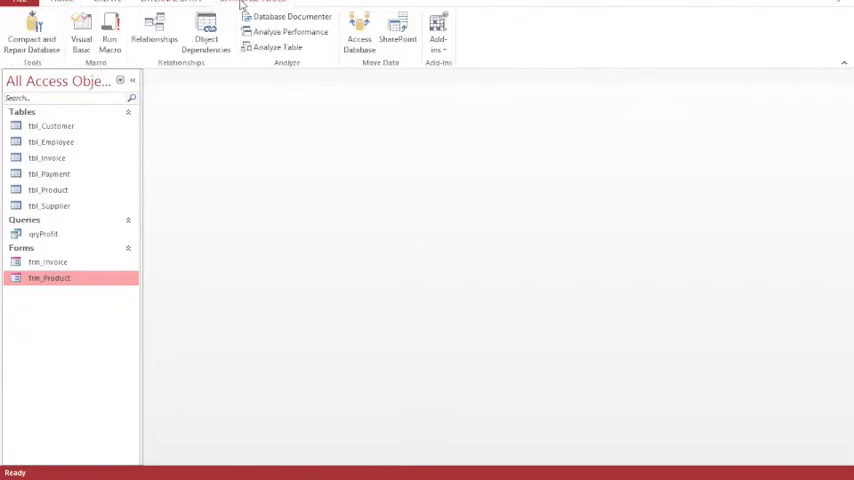
Show the Relationships diagram for the database's tables
{"action": "left_click", "coordinate": [152, 36]}
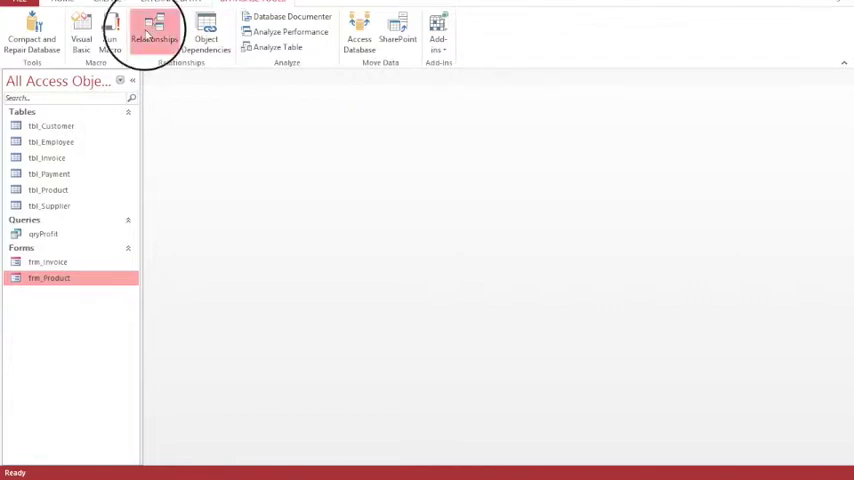
{"action": "left_click", "coordinate": [156, 32]}
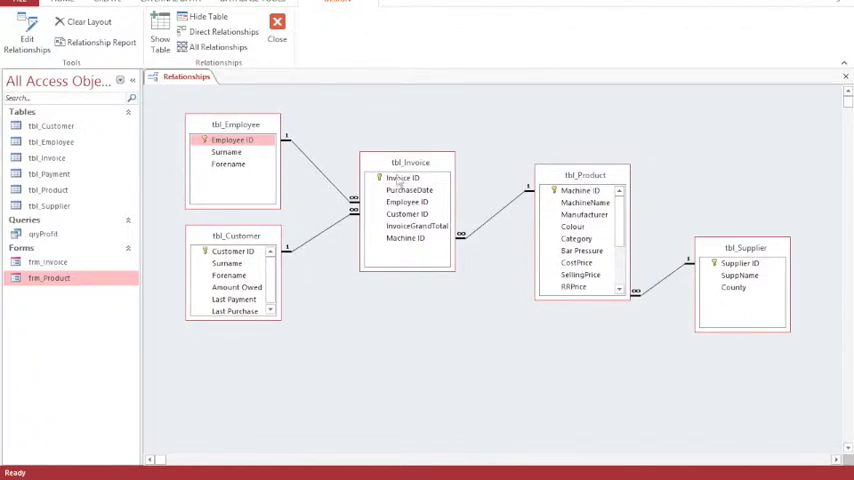
{"action": "mouse_move", "coordinate": [490, 224]}
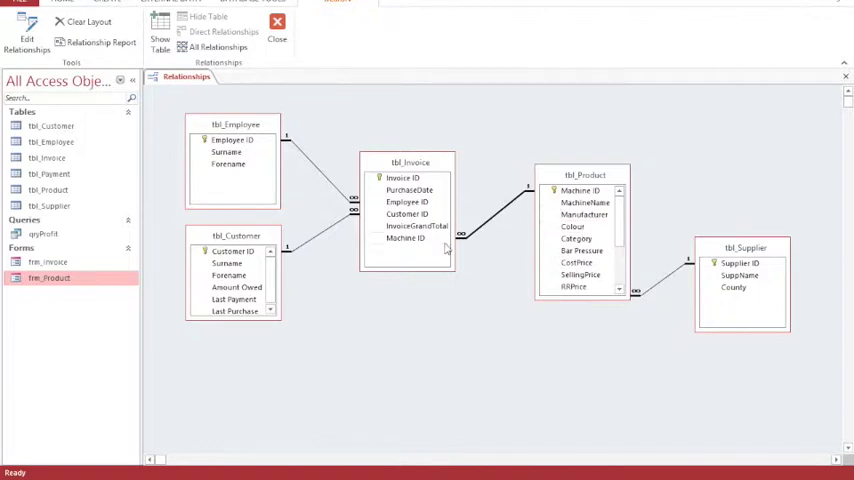
{"action": "mouse_move", "coordinate": [496, 228]}
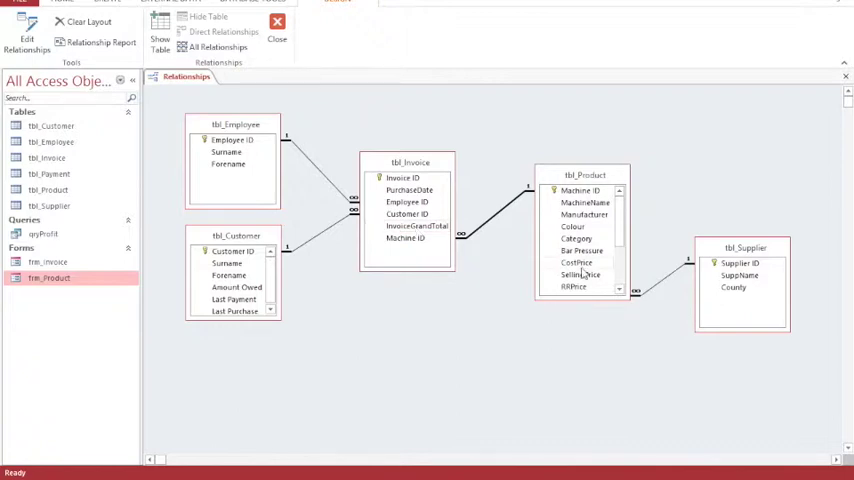
{"action": "mouse_move", "coordinate": [528, 258]}
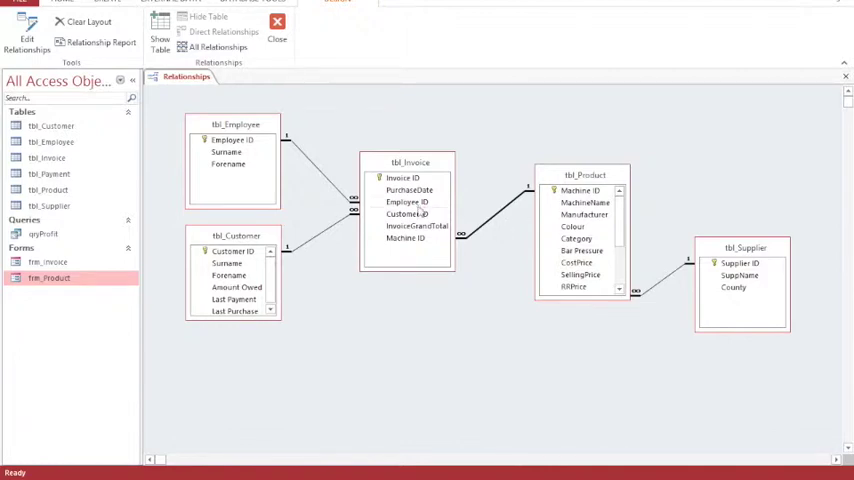
{"action": "mouse_move", "coordinate": [548, 228]}
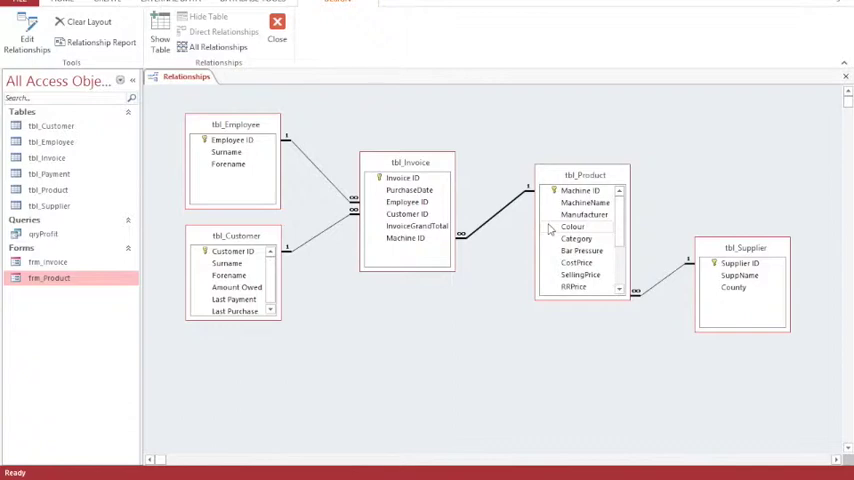
{"action": "mouse_move", "coordinate": [500, 246]}
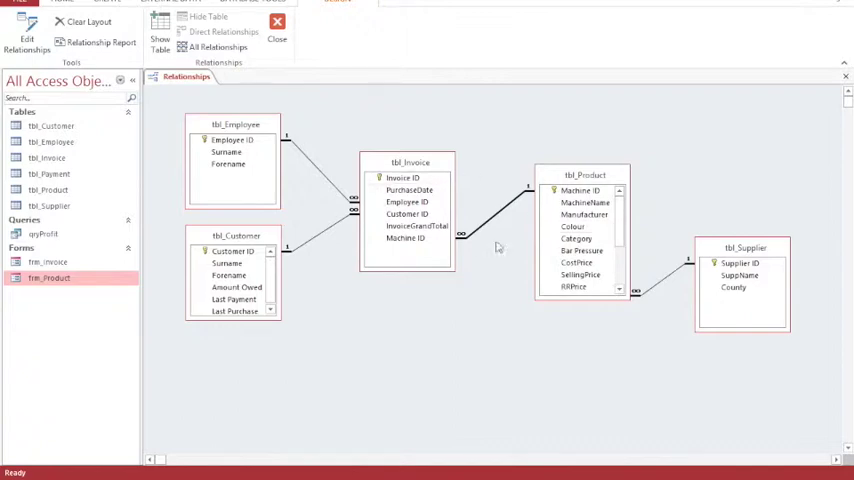
{"action": "mouse_move", "coordinate": [490, 276]}
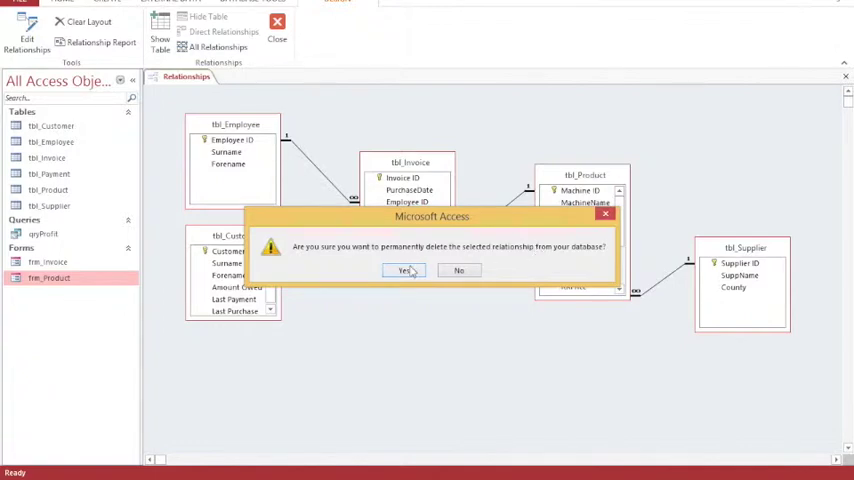
Confirm deleting the invoice–product relationship, then view tbl_Invoice's three records
{"action": "left_click", "coordinate": [404, 270]}
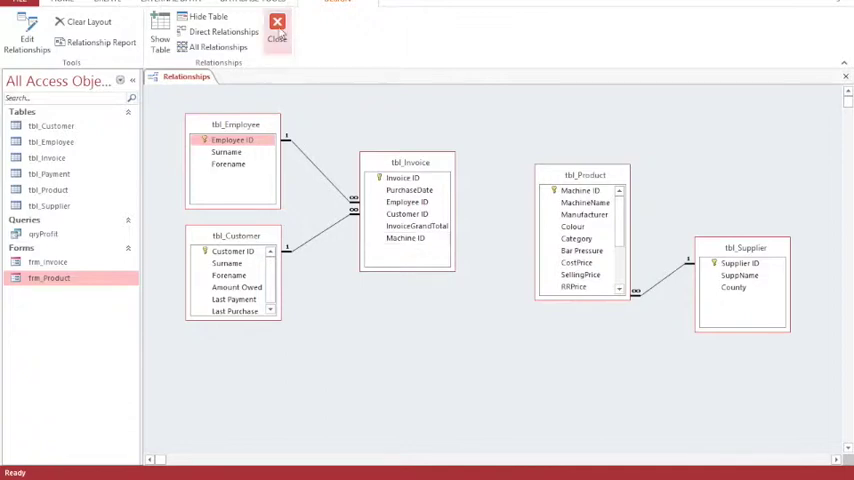
{"action": "left_click", "coordinate": [276, 30]}
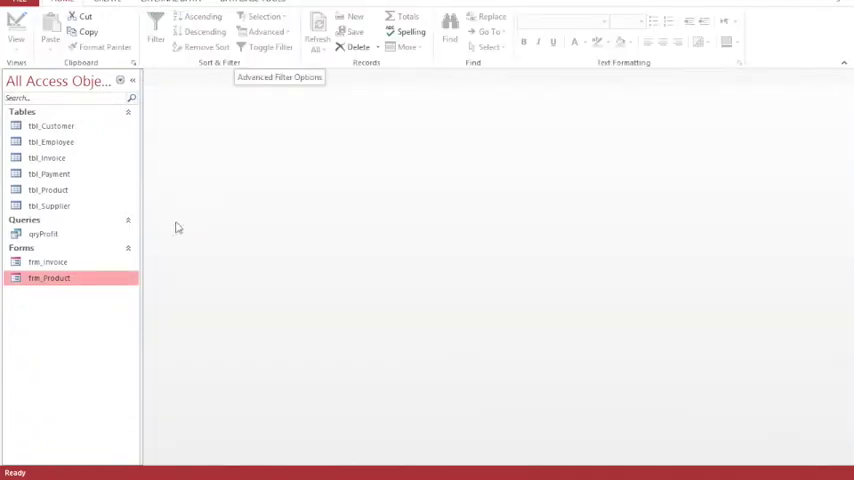
{"action": "left_click", "coordinate": [48, 158]}
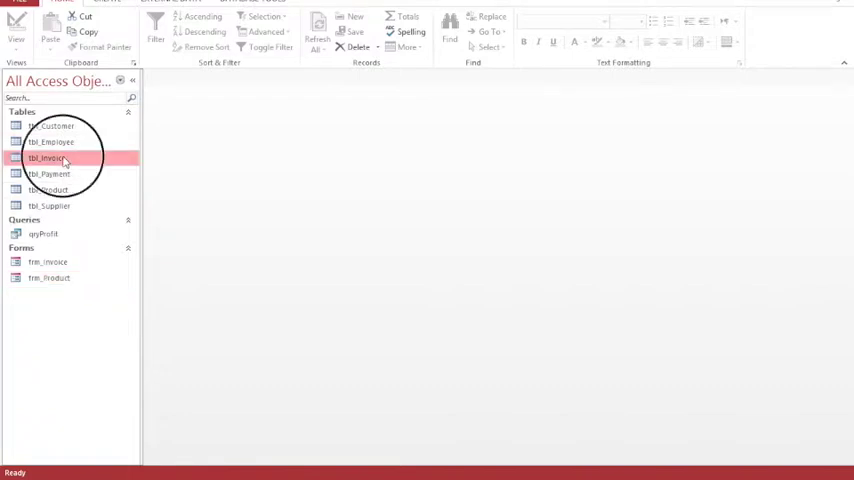
{"action": "double_click", "coordinate": [48, 156]}
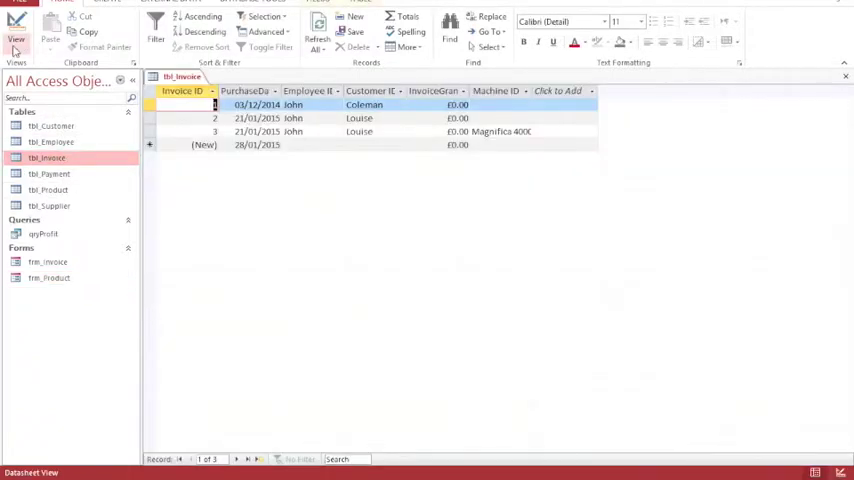
In Design View, permanently delete the invoice table's Machine ID field and its index
{"action": "left_click", "coordinate": [16, 30]}
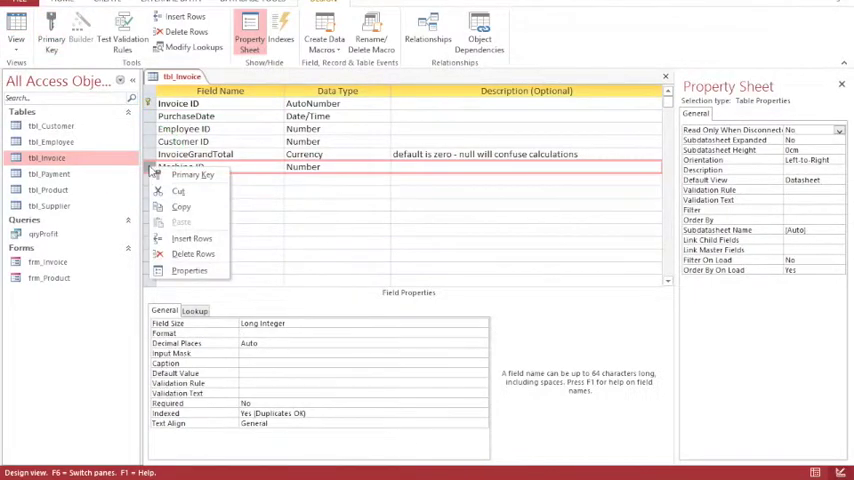
{"action": "mouse_move", "coordinate": [184, 254]}
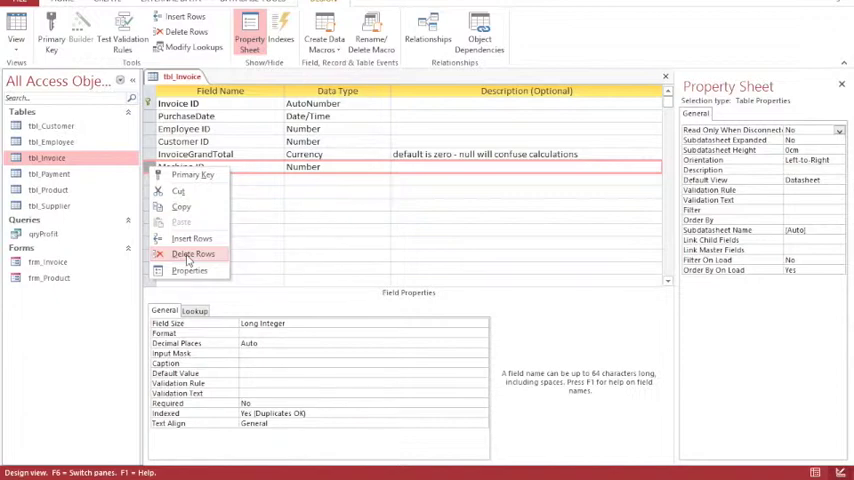
{"action": "left_click", "coordinate": [194, 252]}
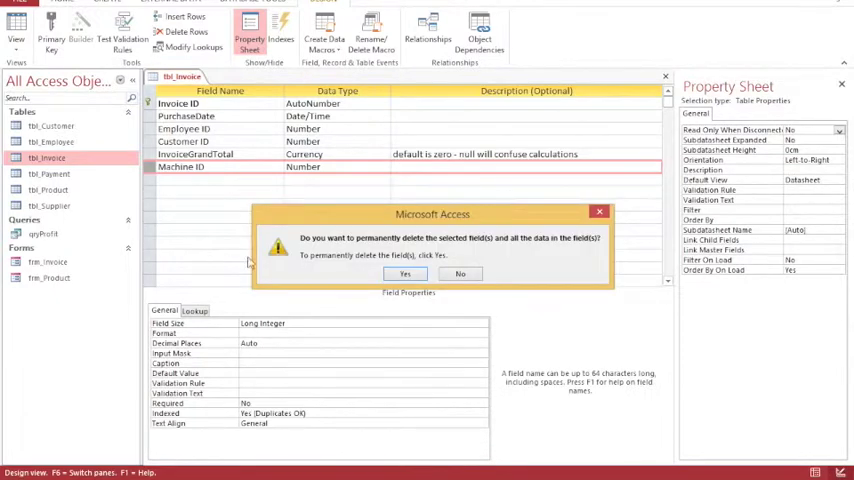
{"action": "left_click", "coordinate": [404, 272]}
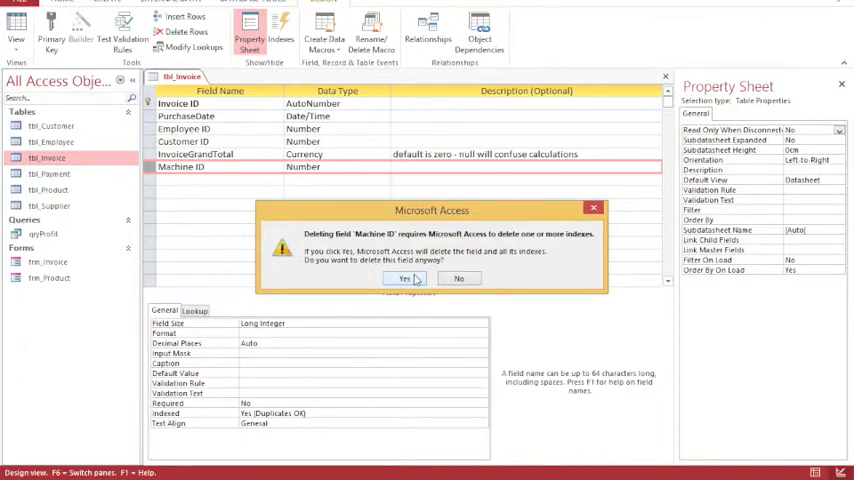
{"action": "left_click", "coordinate": [404, 278]}
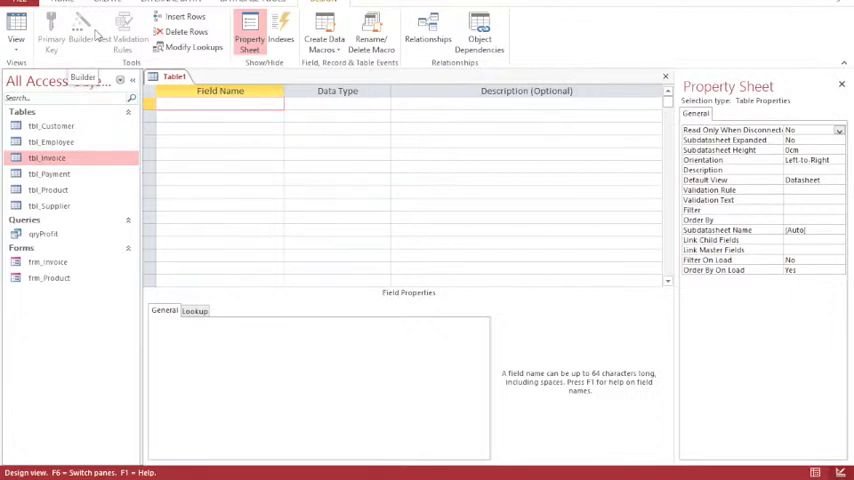
Define an InvoiceProduct ID AutoNumber field and an Invoice Number field in a new table
{"action": "type", "text": "Invoice"}
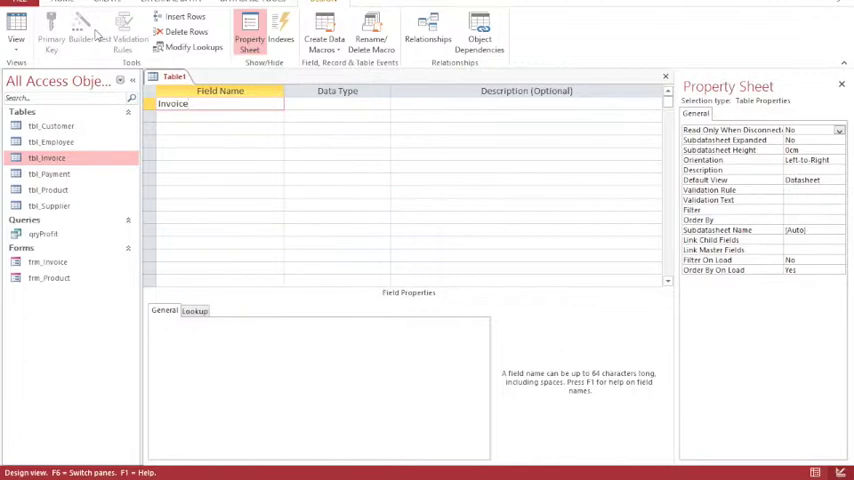
{"action": "type", "text": "Product ID"}
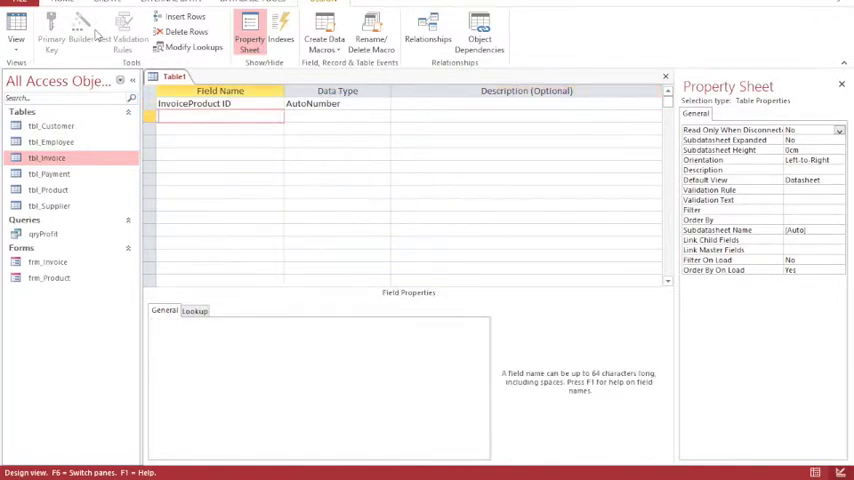
{"action": "type", "text": "Invoic"}
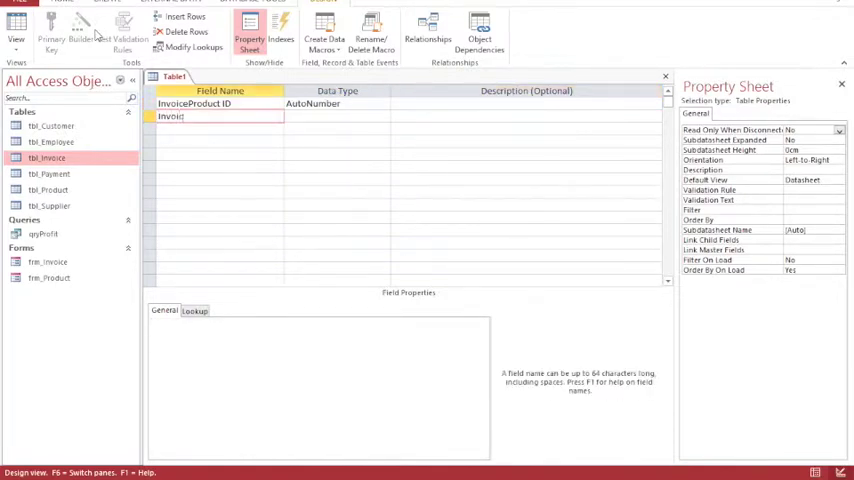
{"action": "left_click", "coordinate": [336, 116]}
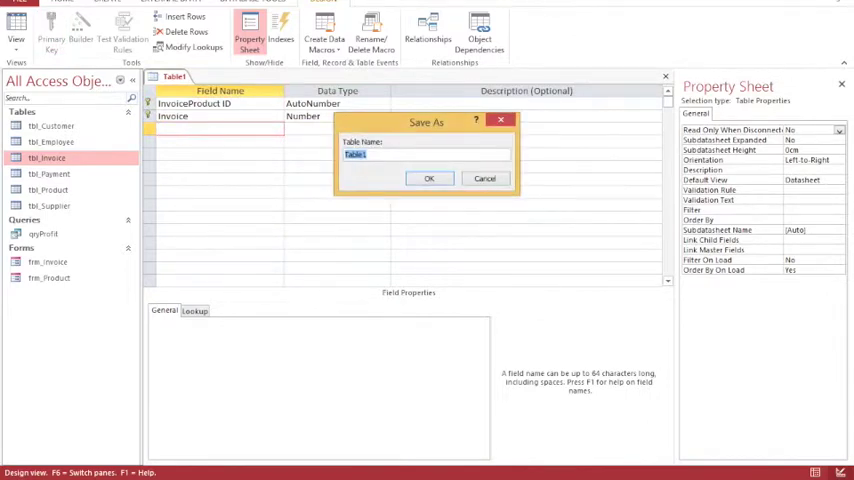
Save the new table under the name tbl_InvoiceProduct
{"action": "type", "text": "tbl"}
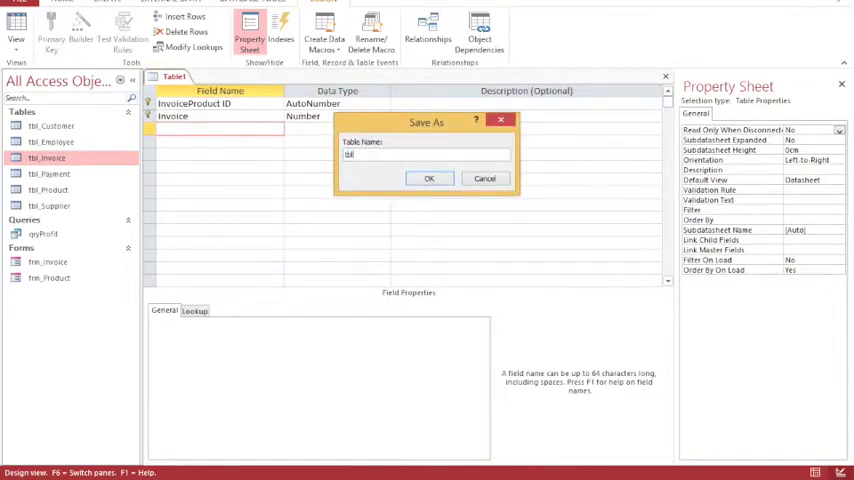
{"action": "type", "text": "tbl_InvoiceProduct"}
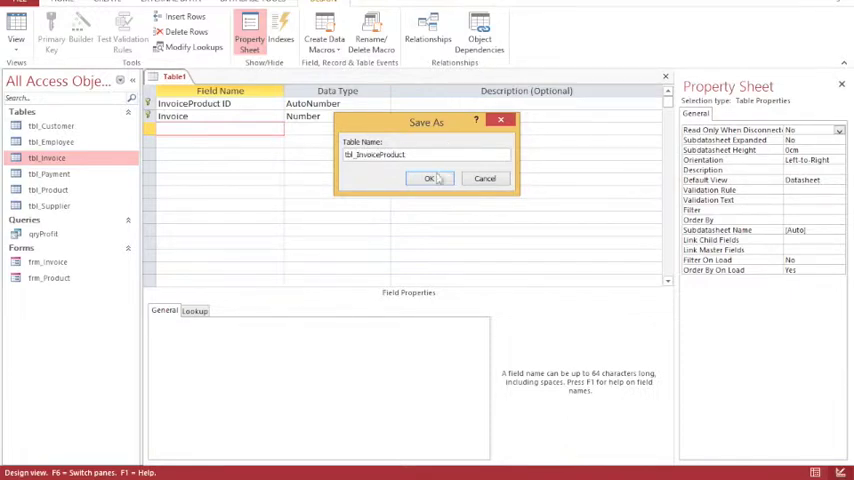
{"action": "left_click", "coordinate": [430, 178]}
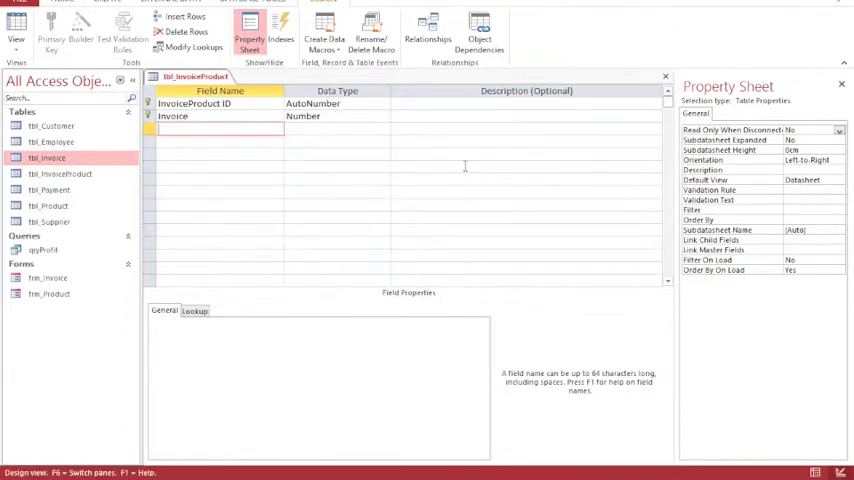
Add a third field named Machine ID and start choosing its data type
{"action": "type", "text": "Product I"}
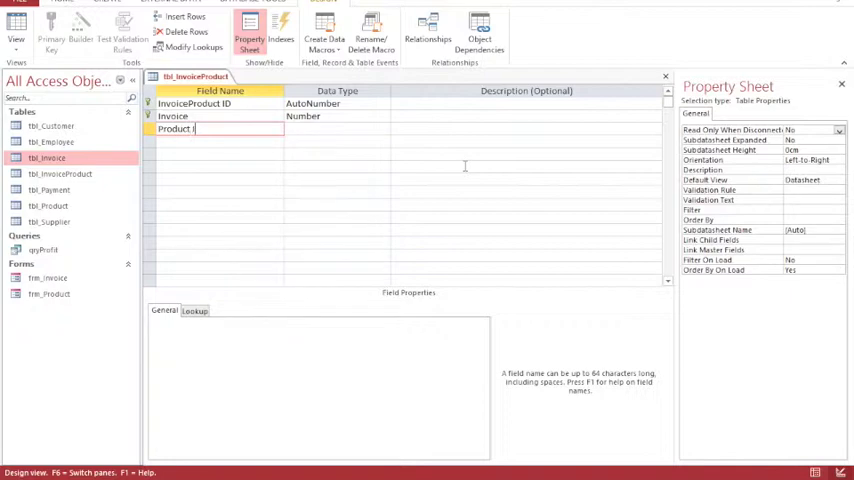
{"action": "left_click", "coordinate": [336, 128]}
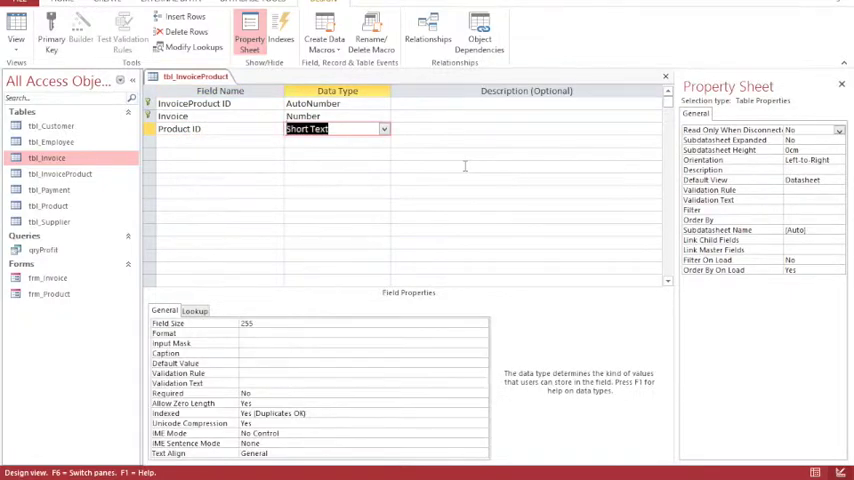
{"action": "type", "text": "Machine ID"}
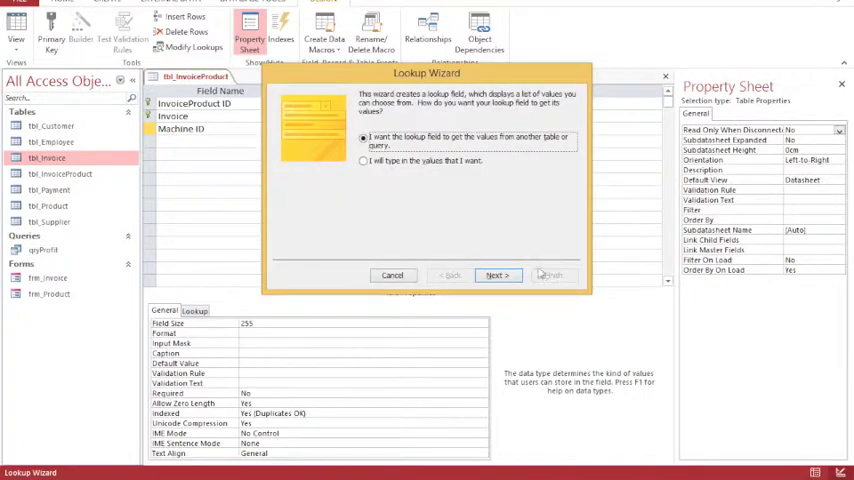
Make Machine ID a lookup into tbl_Product showing MachineName and Manufacturer, sorted by MachineName, key hidden, and save
{"action": "left_click", "coordinate": [496, 276]}
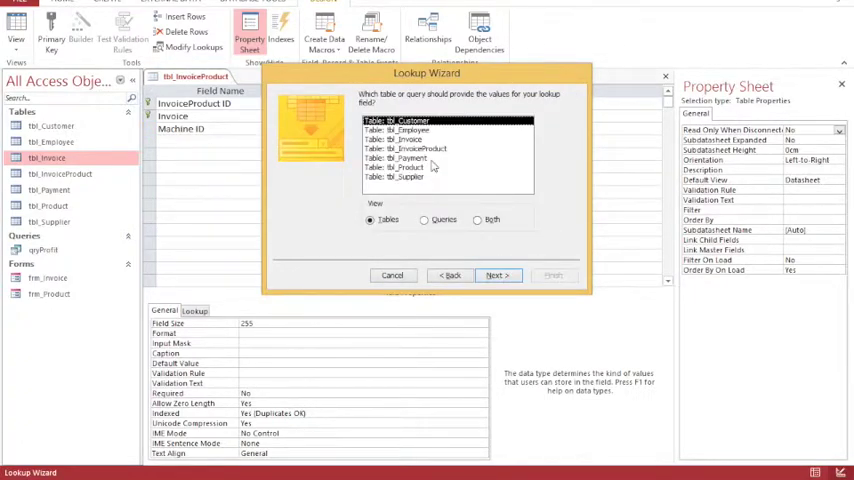
{"action": "left_click", "coordinate": [402, 168]}
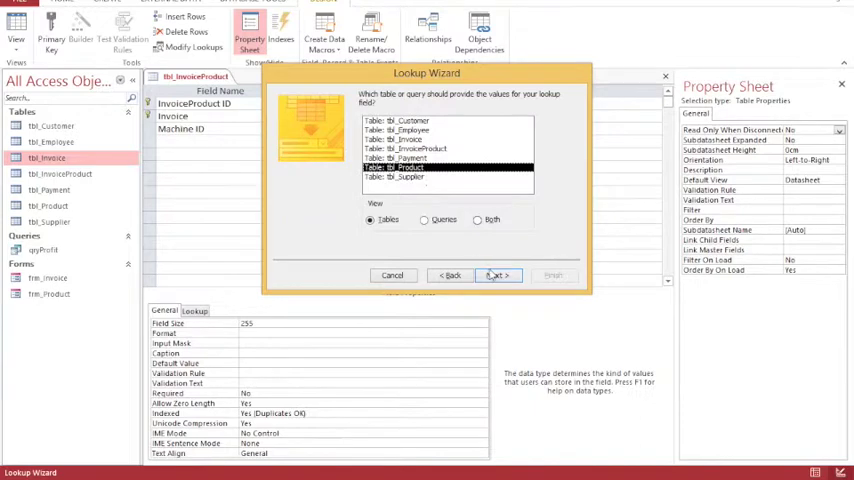
{"action": "left_click", "coordinate": [498, 276]}
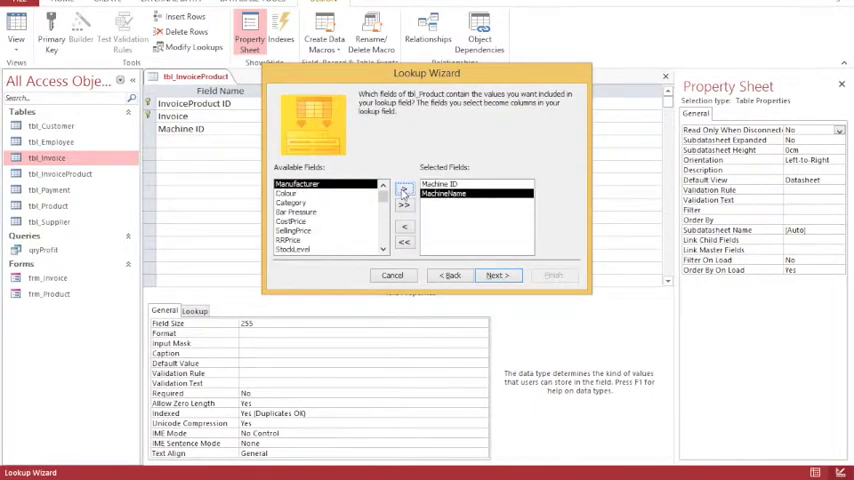
{"action": "left_click", "coordinate": [404, 190]}
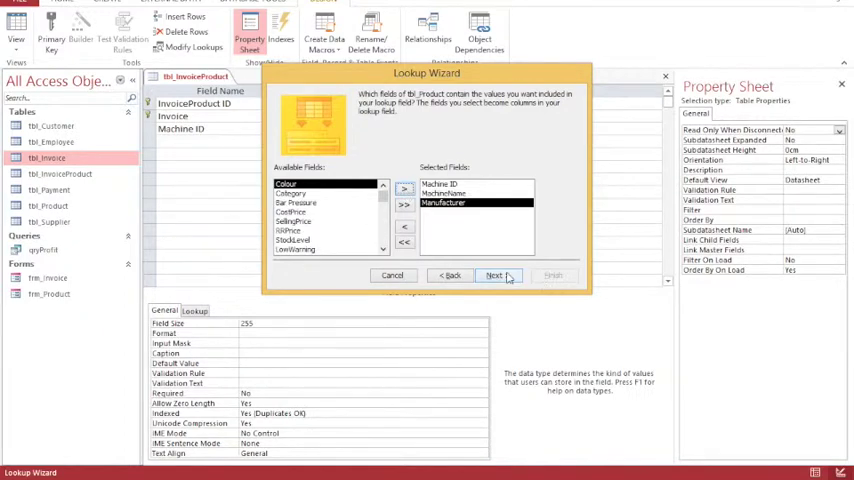
{"action": "left_click", "coordinate": [496, 276]}
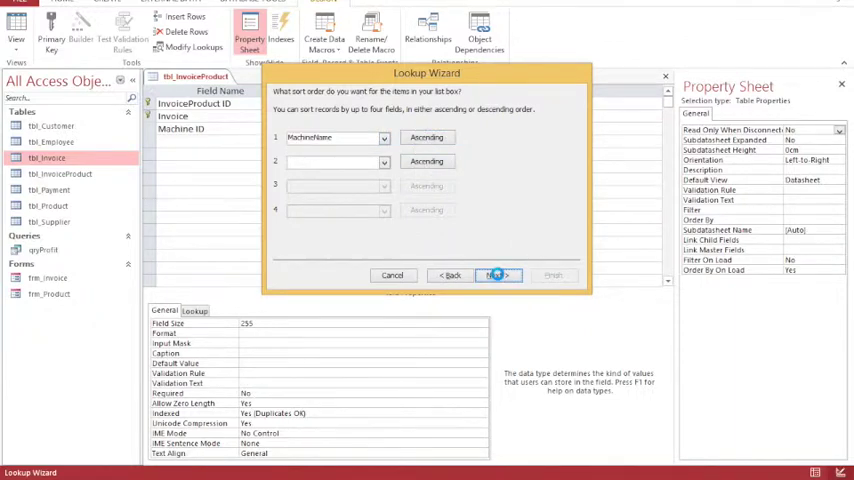
{"action": "left_click", "coordinate": [498, 276]}
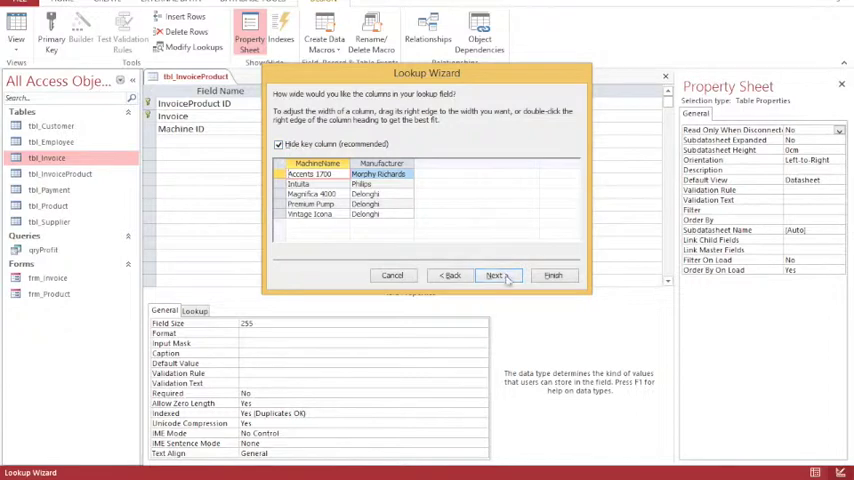
{"action": "left_click", "coordinate": [496, 276]}
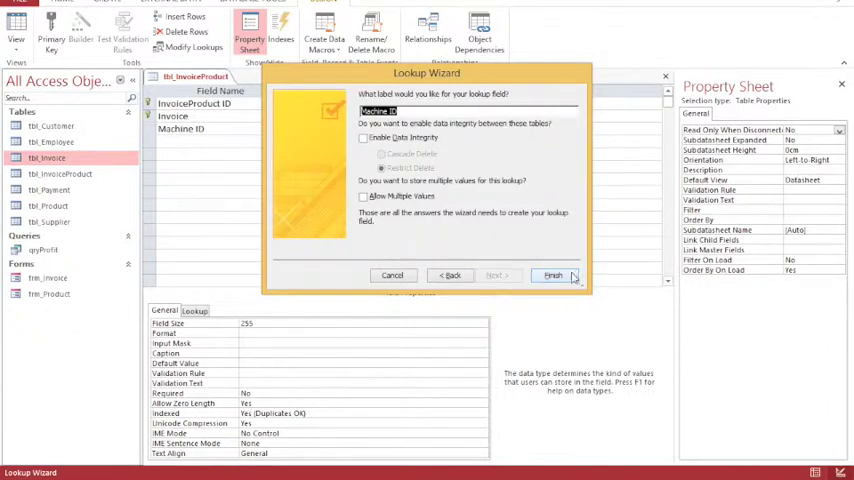
{"action": "left_click", "coordinate": [552, 276]}
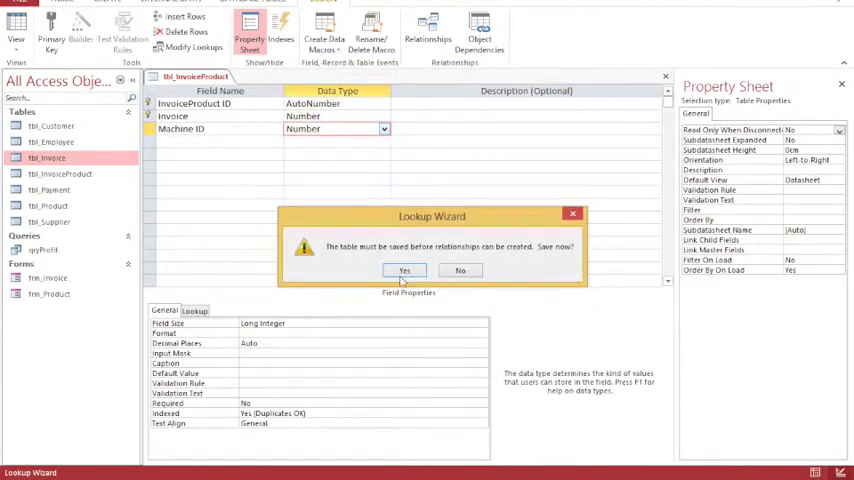
{"action": "left_click", "coordinate": [404, 270]}
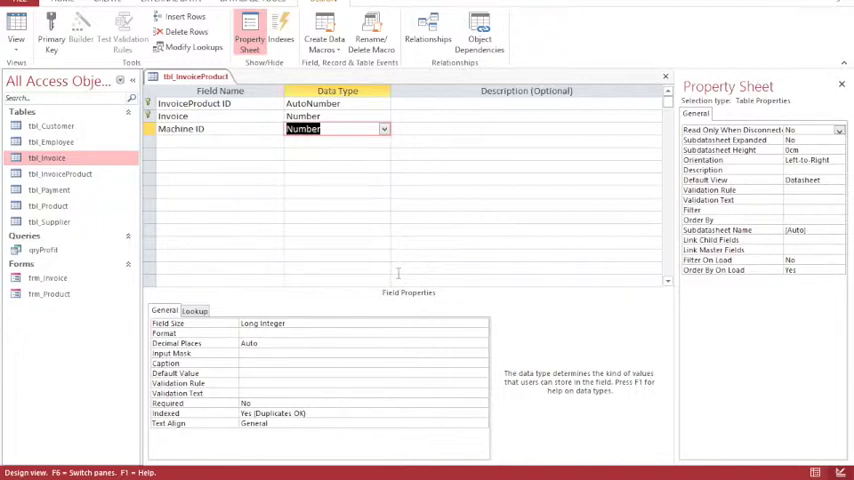
{"action": "mouse_move", "coordinate": [324, 214]}
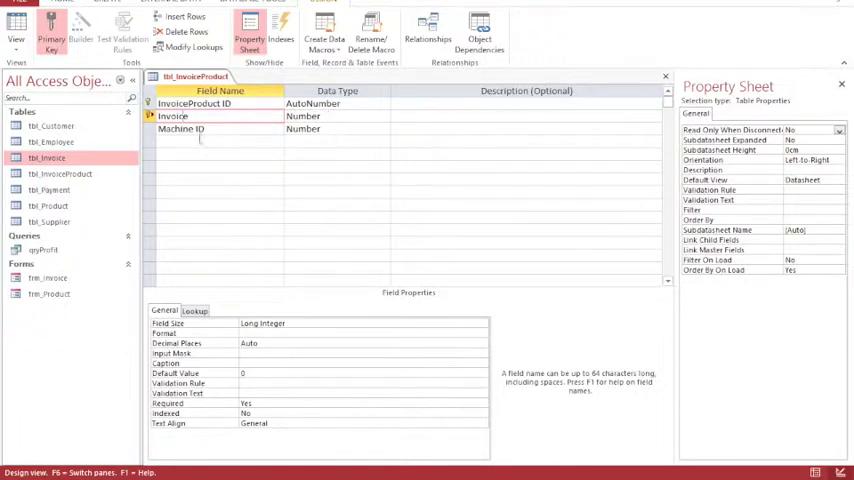
Add a Quantity Number field and rename the Invoice field to Invoice ID
{"action": "left_click", "coordinate": [200, 140]}
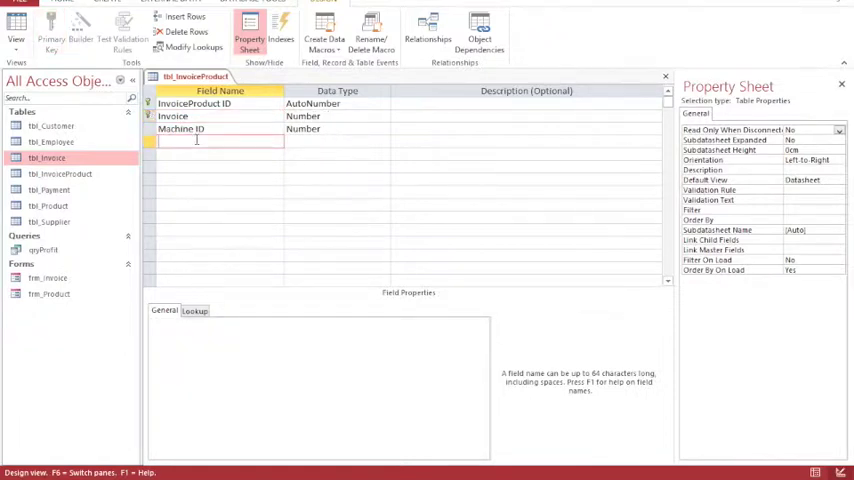
{"action": "type", "text": "C"}
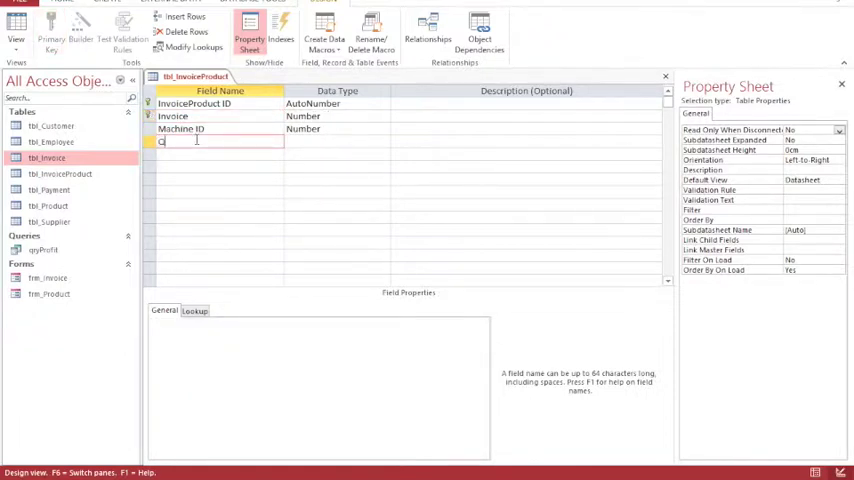
{"action": "type", "text": "Quantity"}
{"action": "left_click", "coordinate": [338, 142]}
{"action": "type", "text": "Number"}
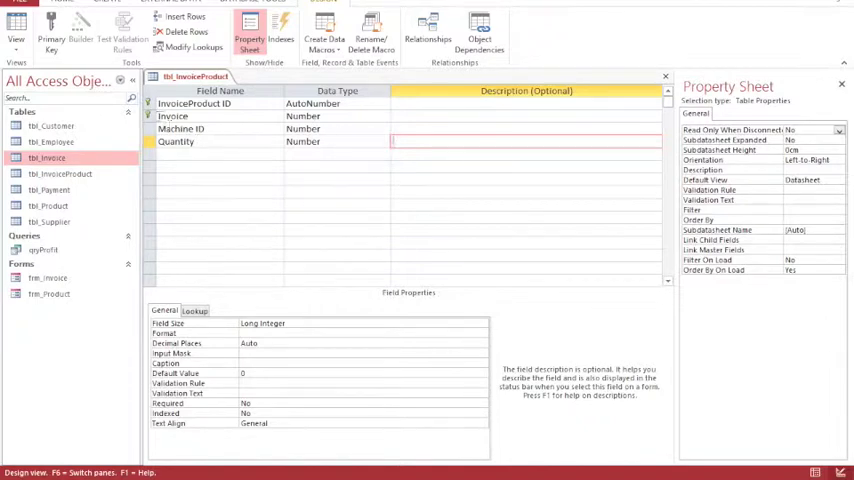
{"action": "left_click", "coordinate": [172, 116]}
{"action": "type", "text": " ID"}
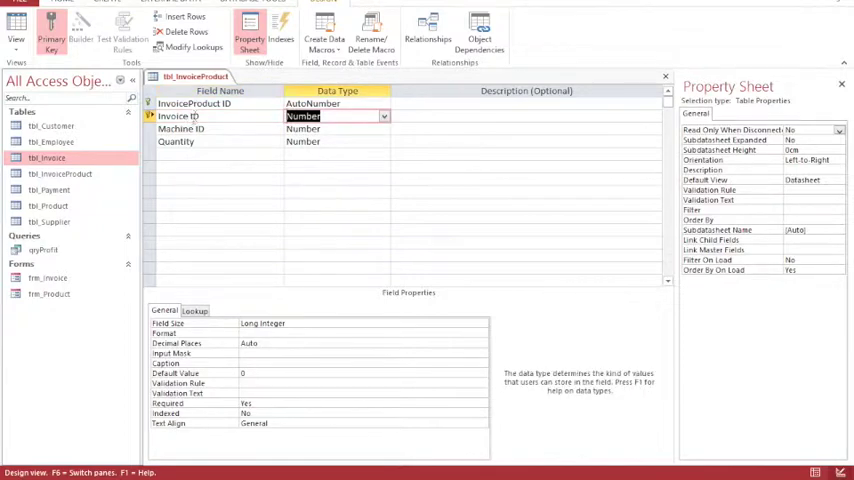
{"action": "left_click", "coordinate": [196, 116]}
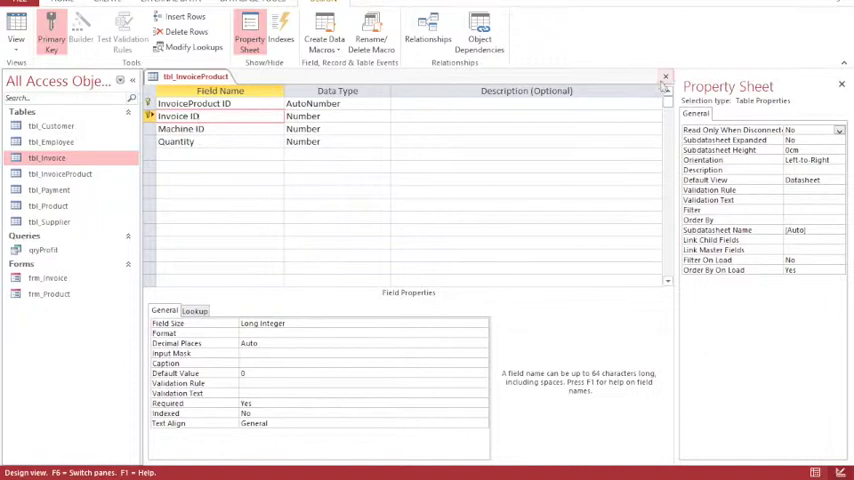
Add tbl_InvoiceProduct to the relationships diagram via Show Table
{"action": "left_click", "coordinate": [664, 76]}
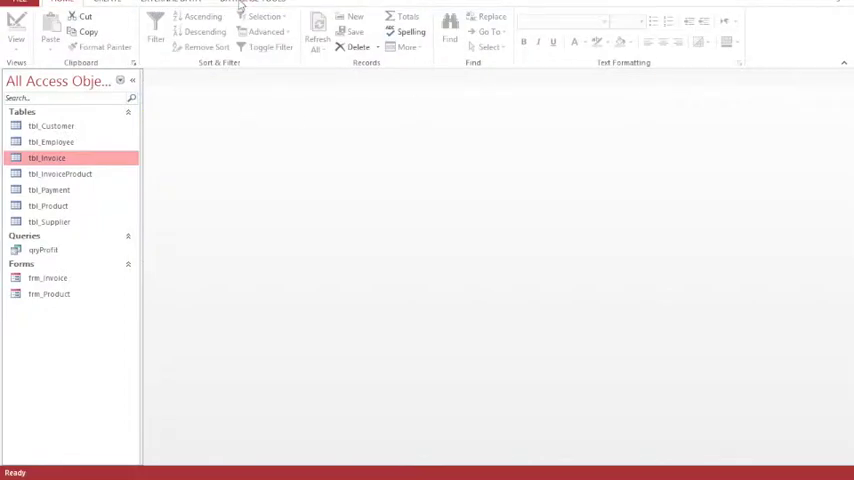
{"action": "left_click", "coordinate": [252, 2]}
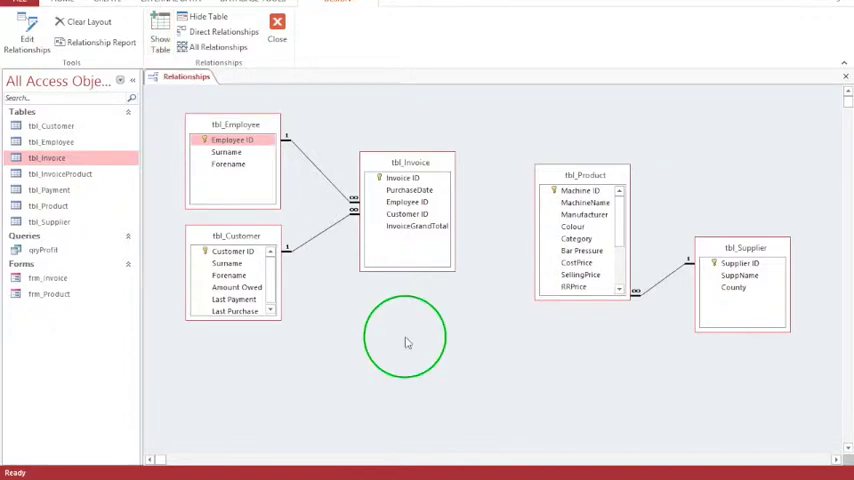
{"action": "right_click", "coordinate": [404, 340]}
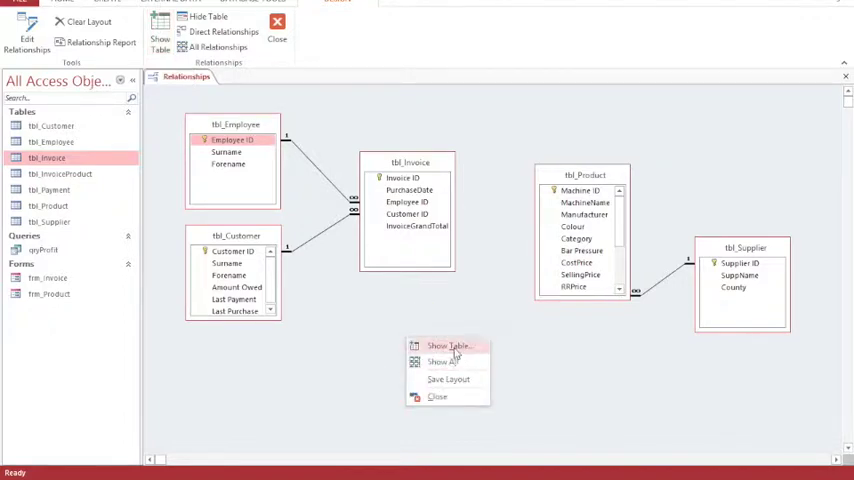
{"action": "left_click", "coordinate": [448, 346]}
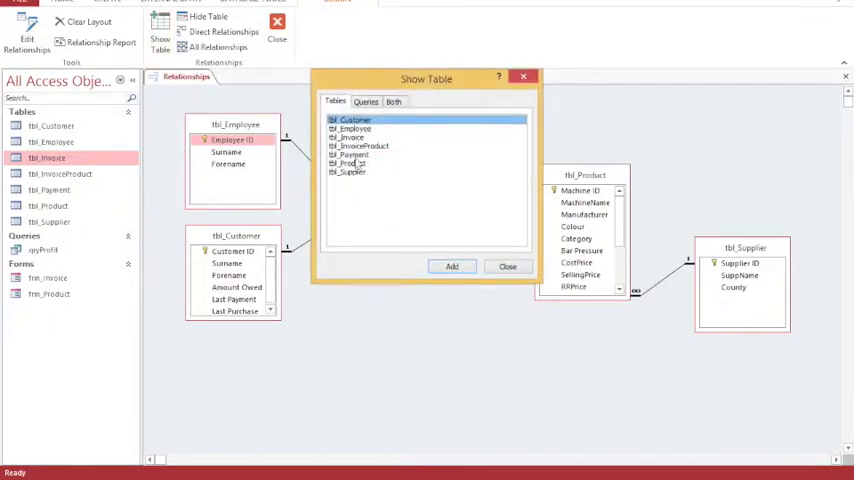
{"action": "left_click", "coordinate": [452, 268]}
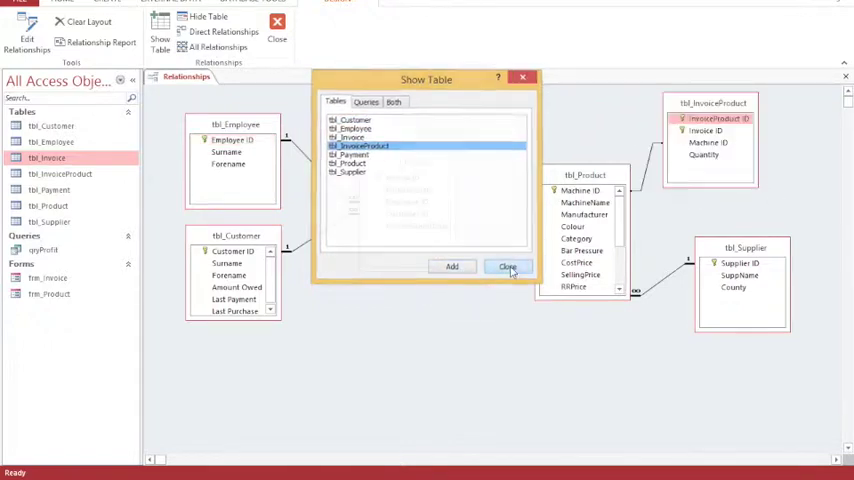
{"action": "left_click", "coordinate": [508, 268]}
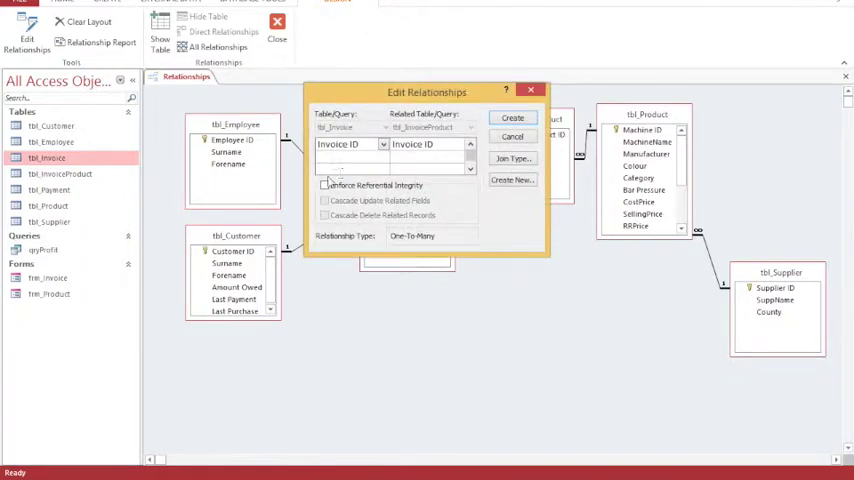
Link Invoice ID to tbl_Invoice with referential integrity enforced
{"action": "left_click", "coordinate": [324, 184]}
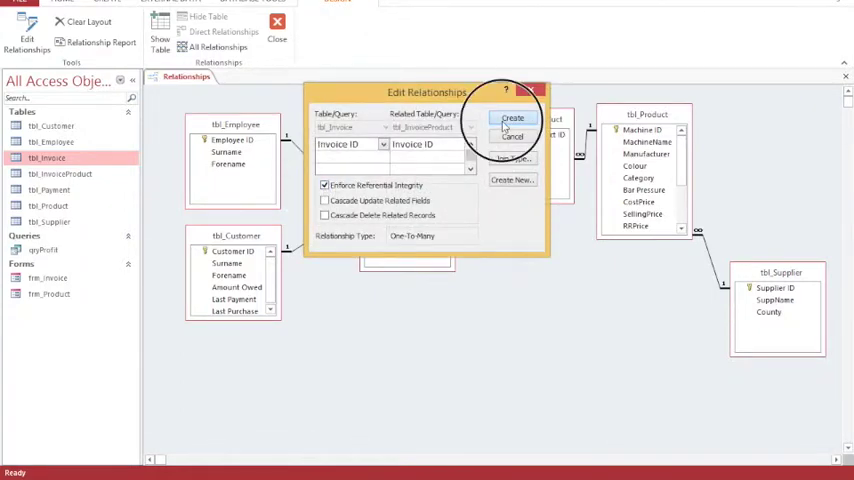
{"action": "left_click", "coordinate": [512, 118]}
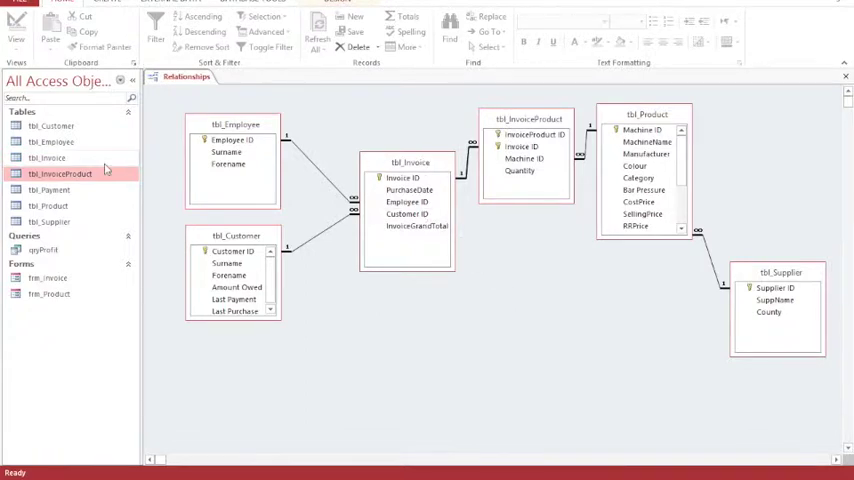
{"action": "mouse_move", "coordinate": [60, 172]}
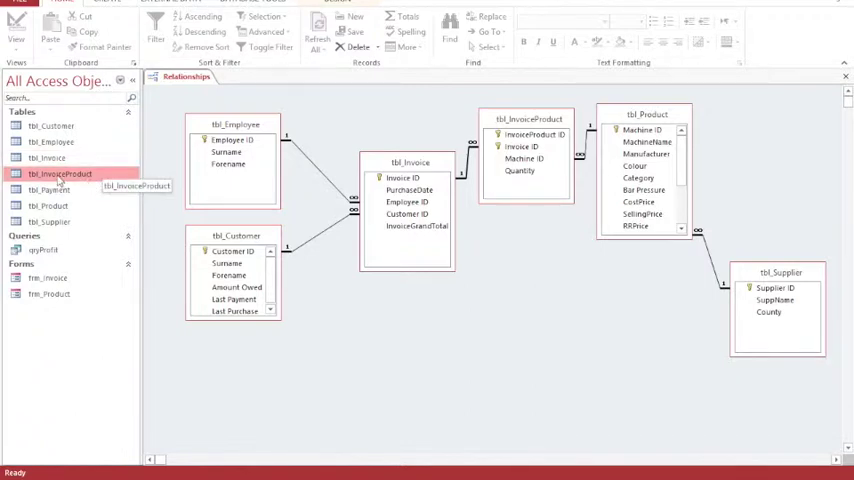
View tbl_InvoiceProduct's empty datasheet with Invoice ID, Machine ID and Quantity columns
{"action": "double_click", "coordinate": [60, 172]}
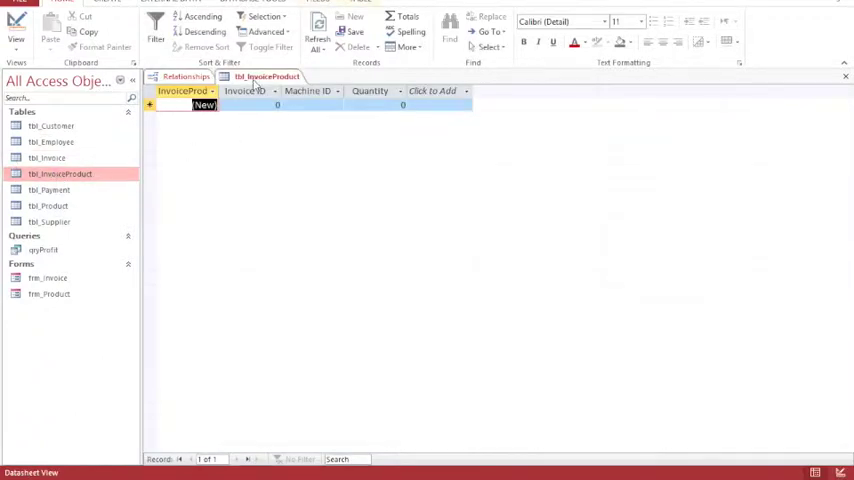
{"action": "mouse_move", "coordinate": [550, 148]}
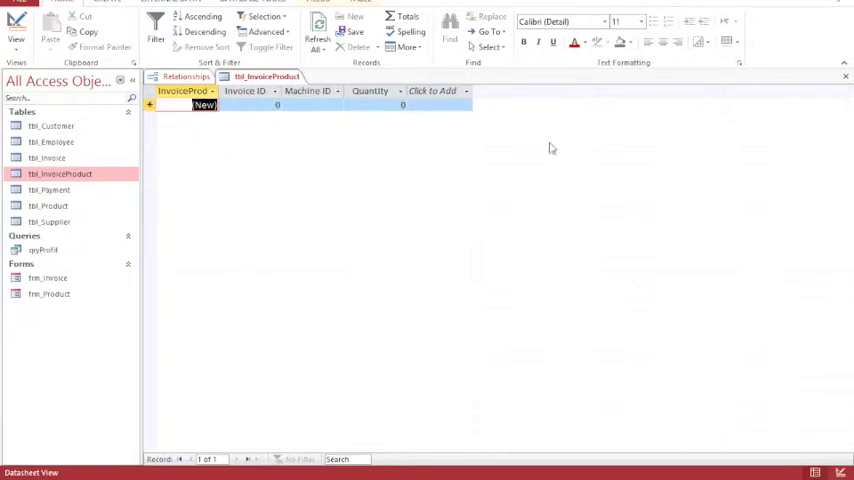